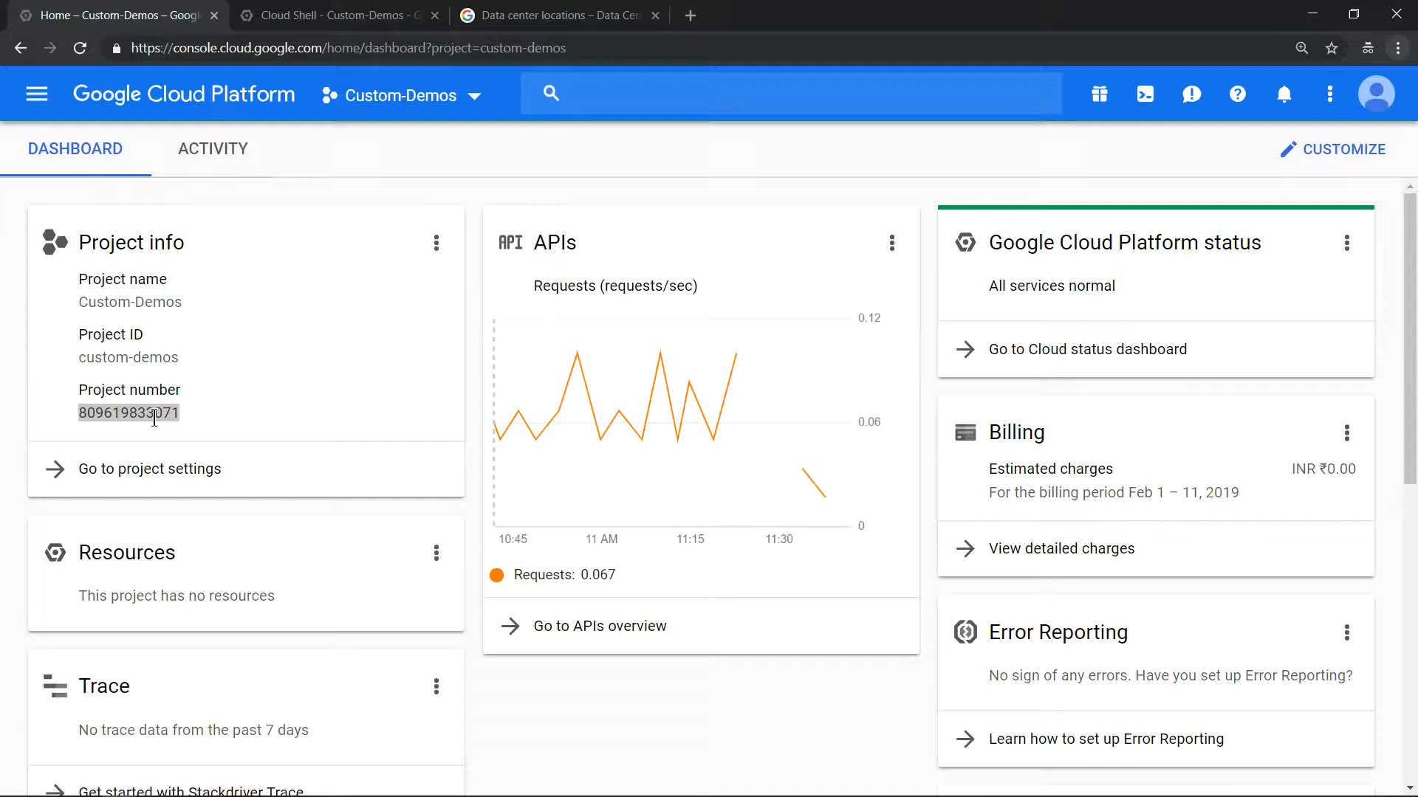
Run ./get-cloudshell-zone.sh in the Cloud Shell terminal, reporting zone asia-southeast1-a
click(334, 15)
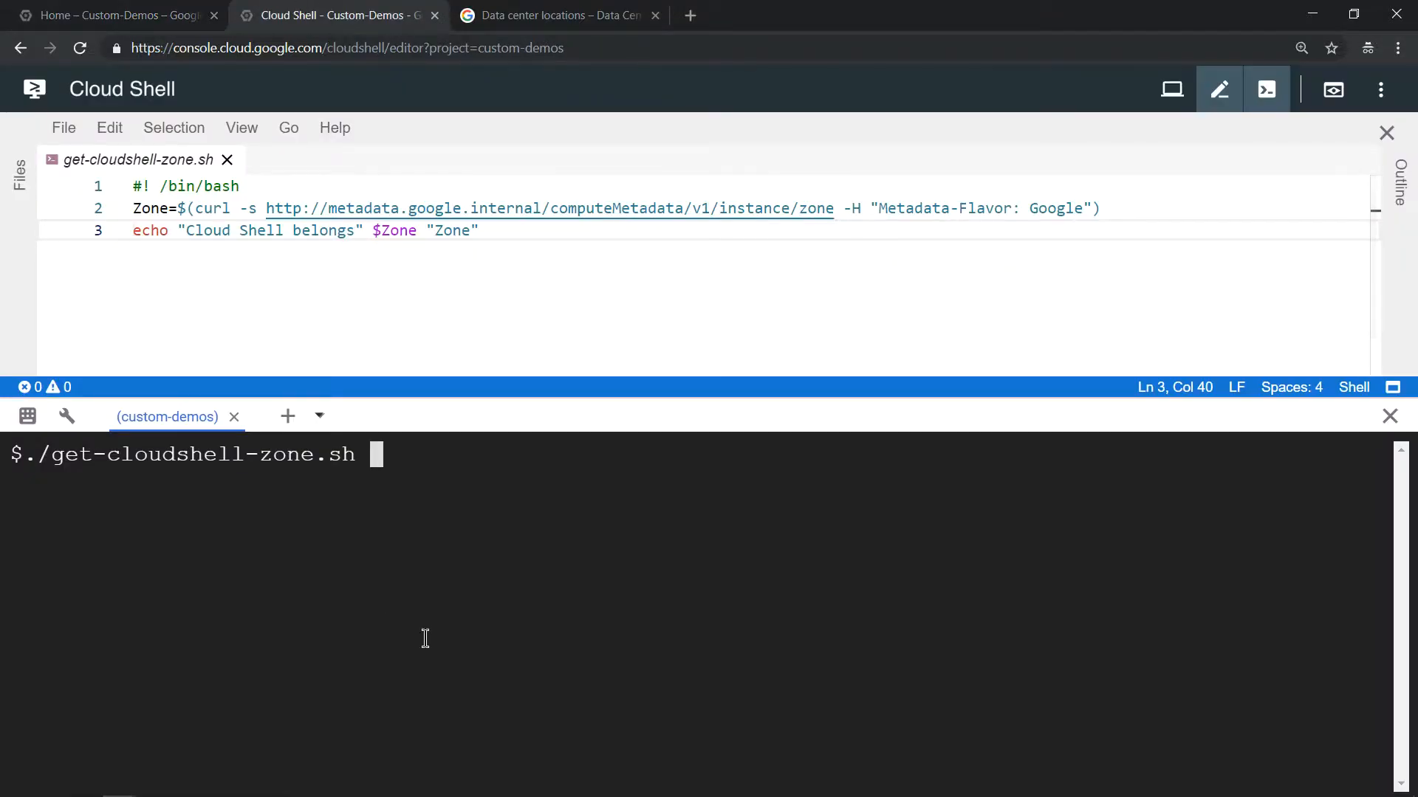
mouse_move(556, 254)
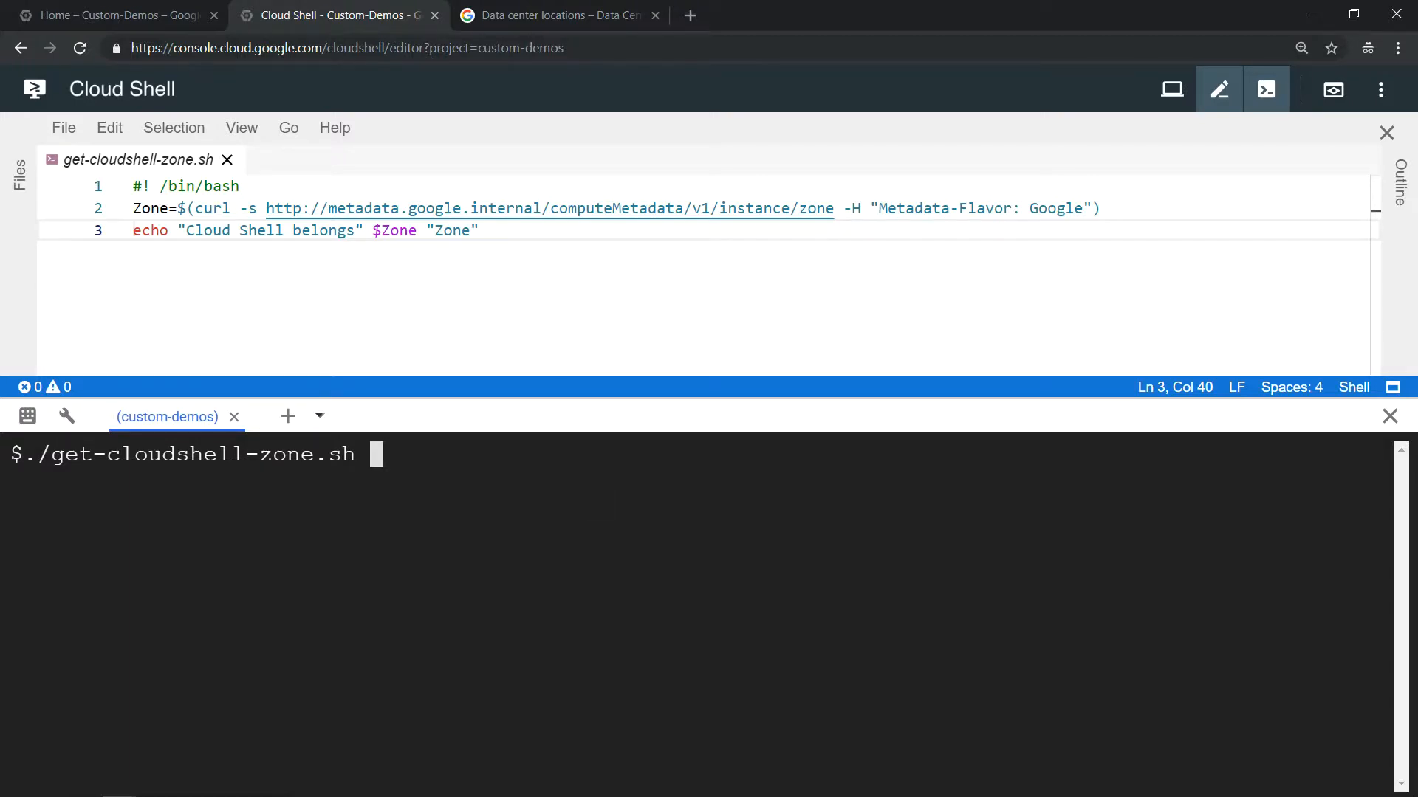
key(Return)
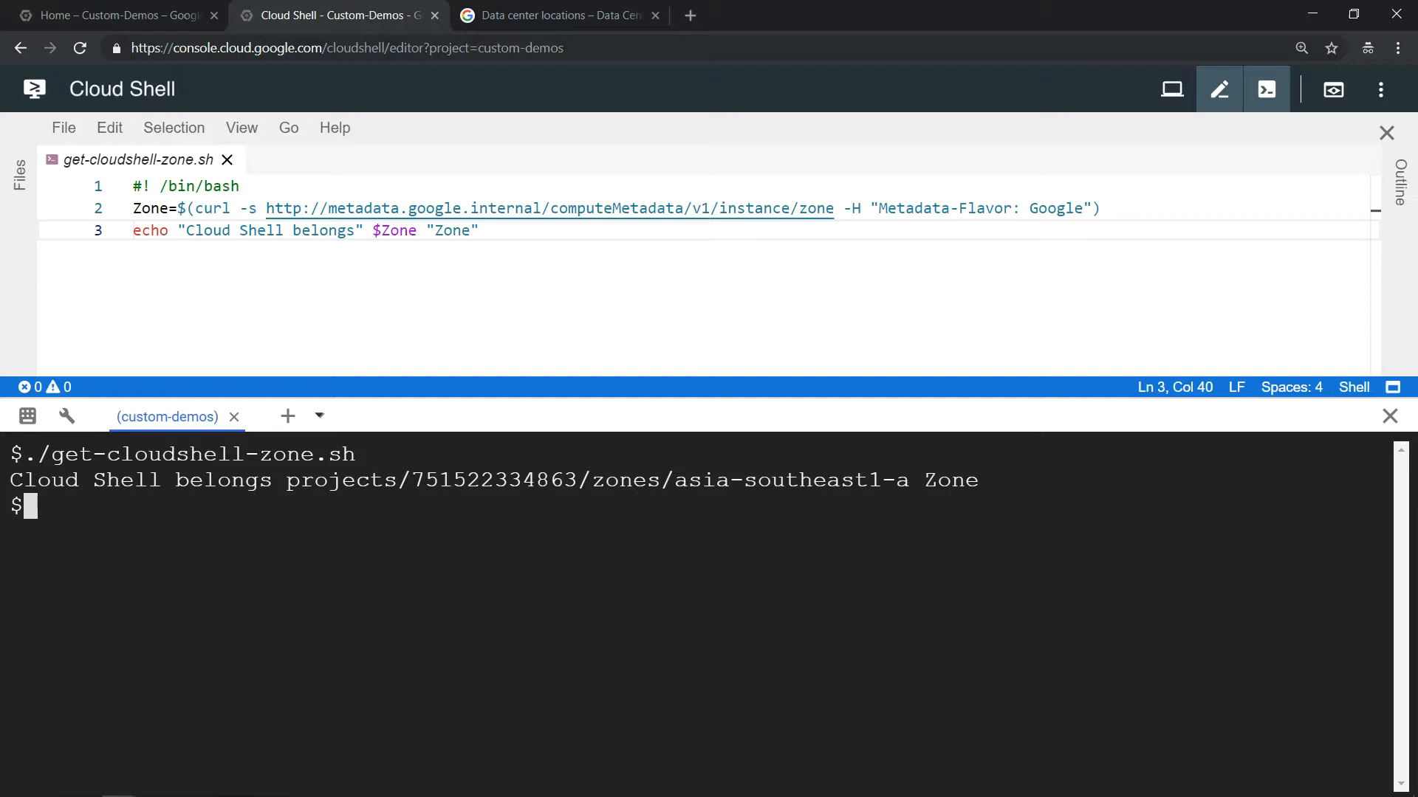
mouse_move(689, 477)
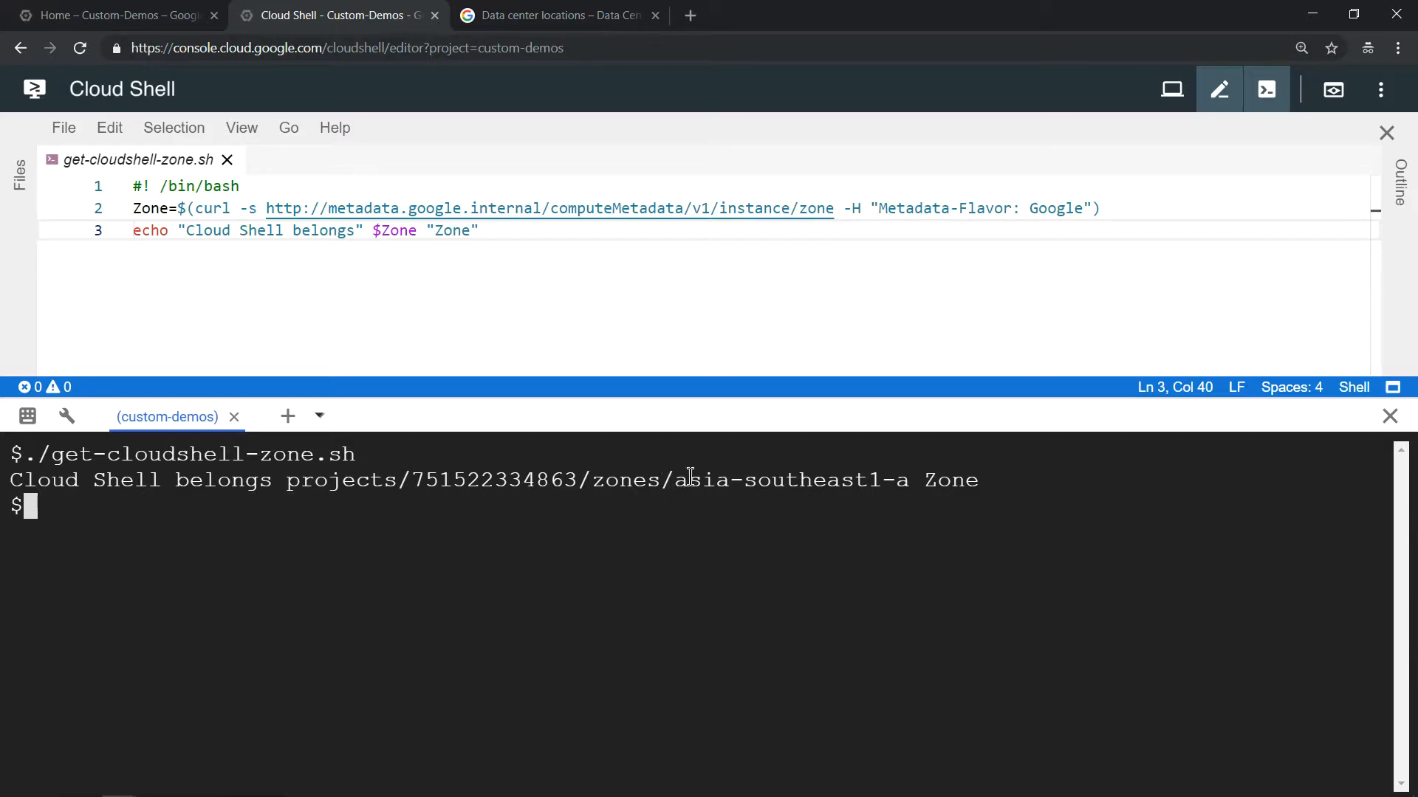
Select asia-southeast1-a in the output and view Google's data center locations map with Singapore
double_click(783, 480)
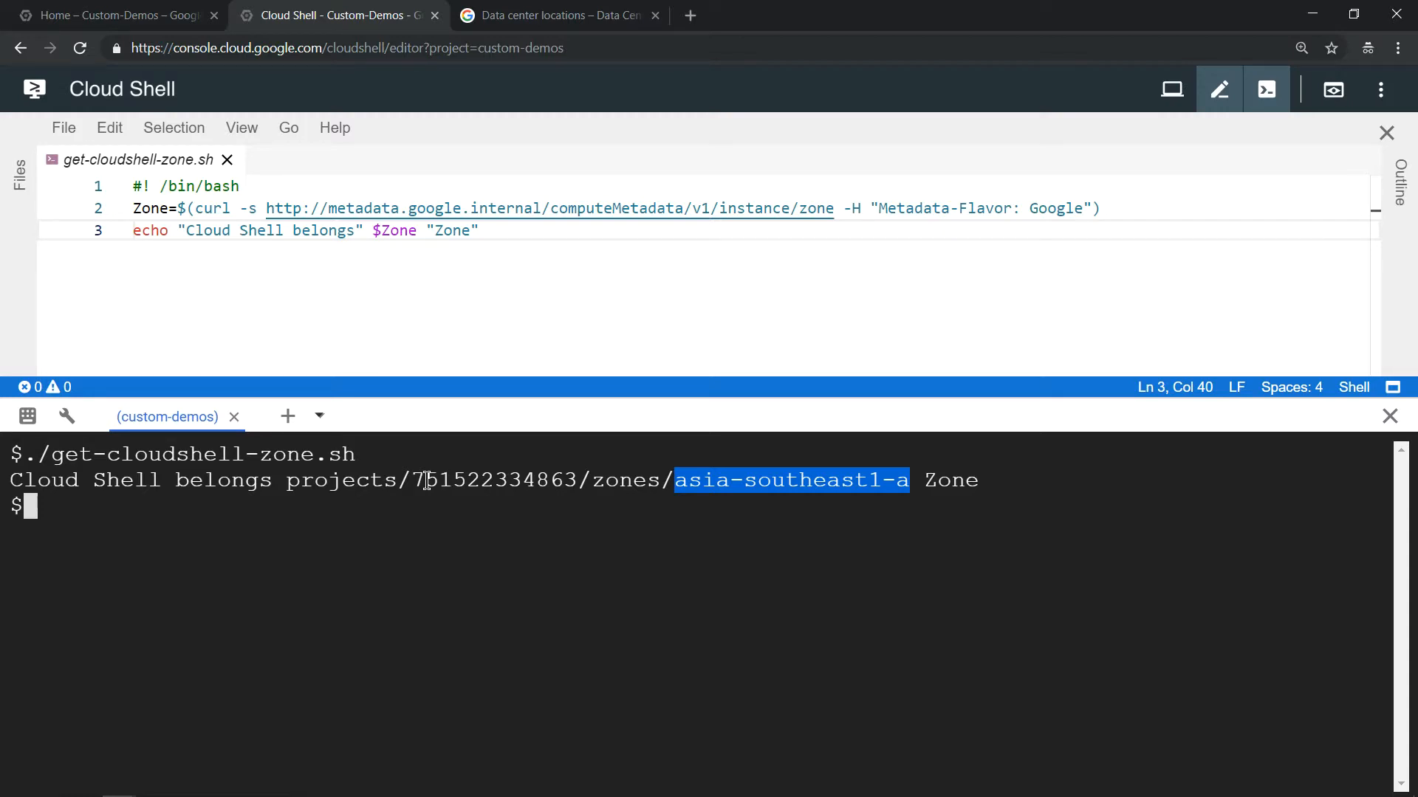
mouse_move(551, 15)
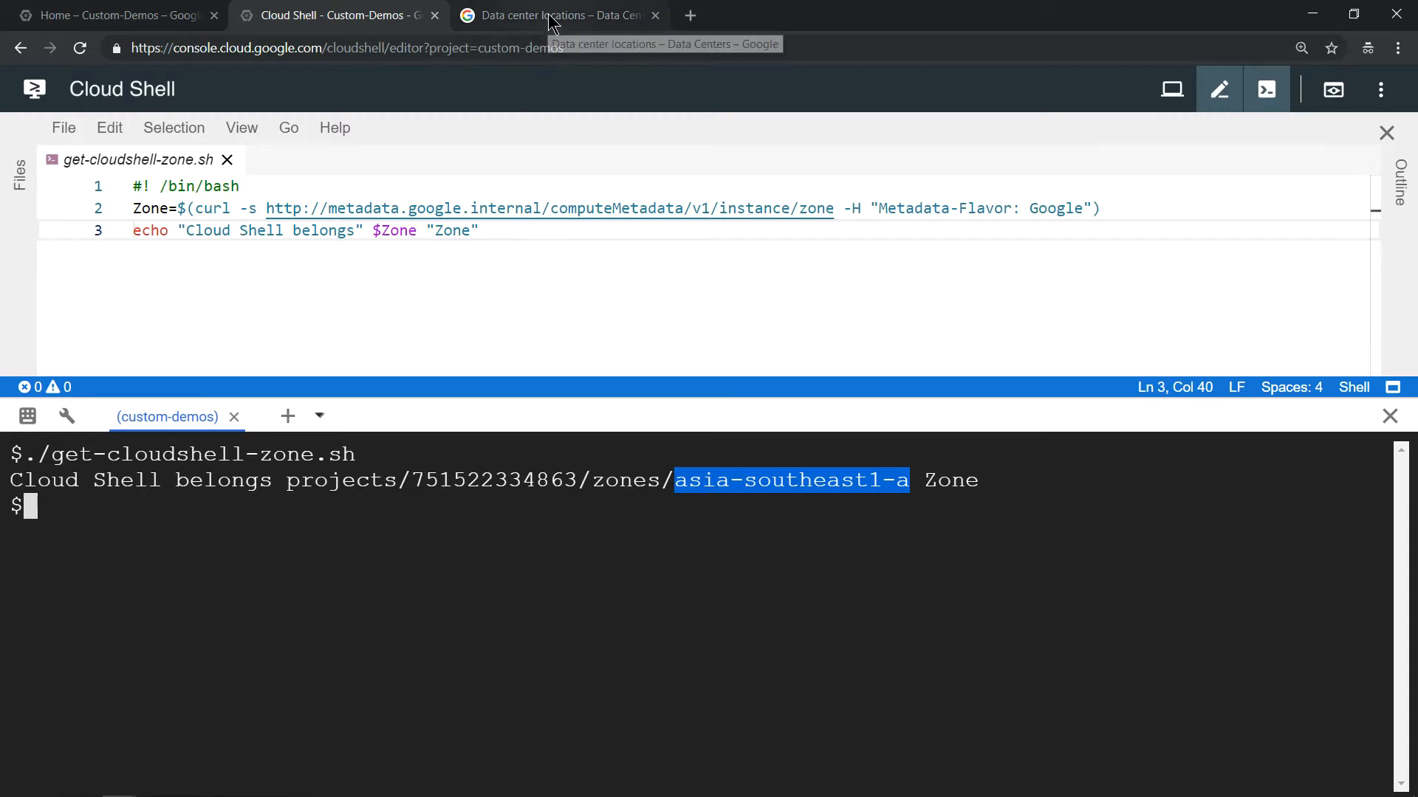
click(552, 16)
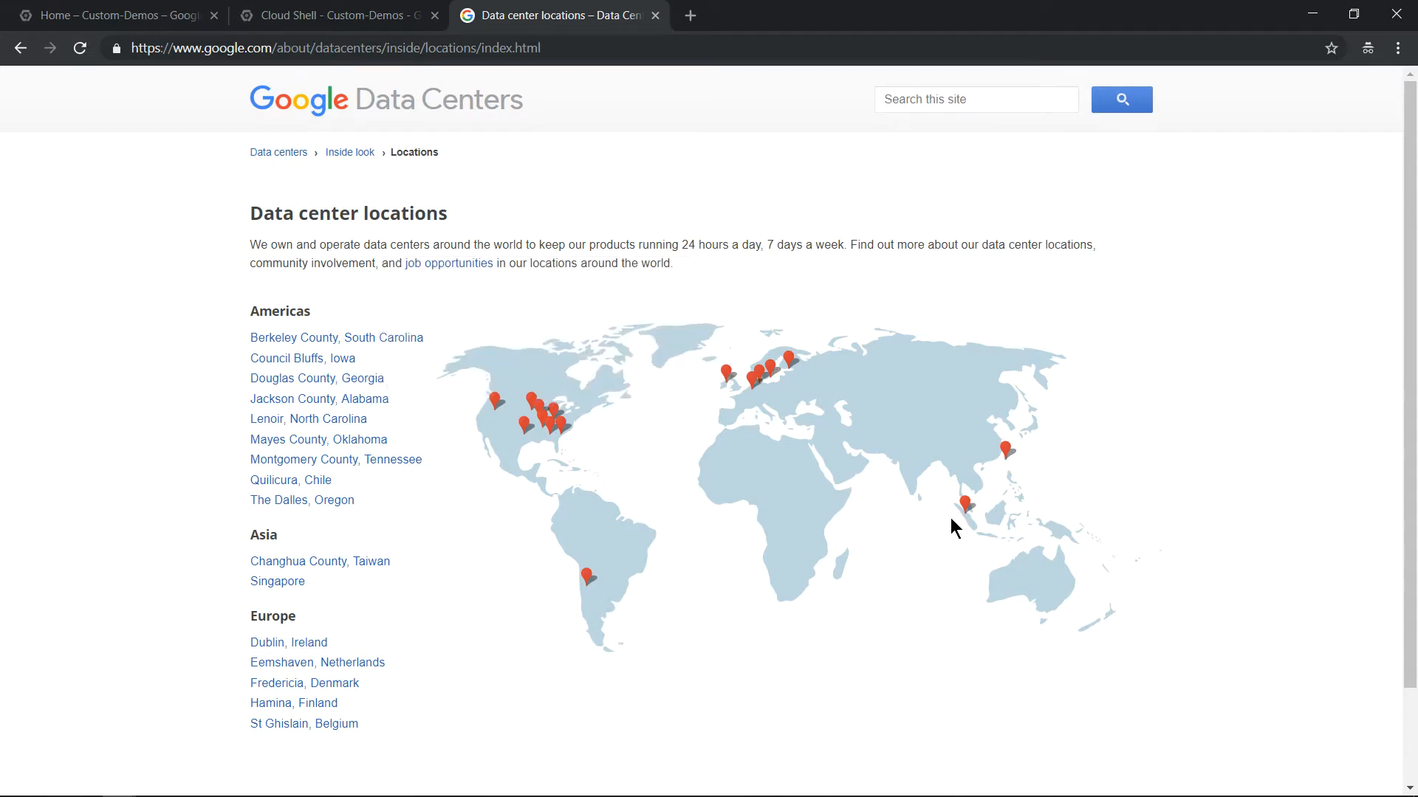
mouse_move(480, 613)
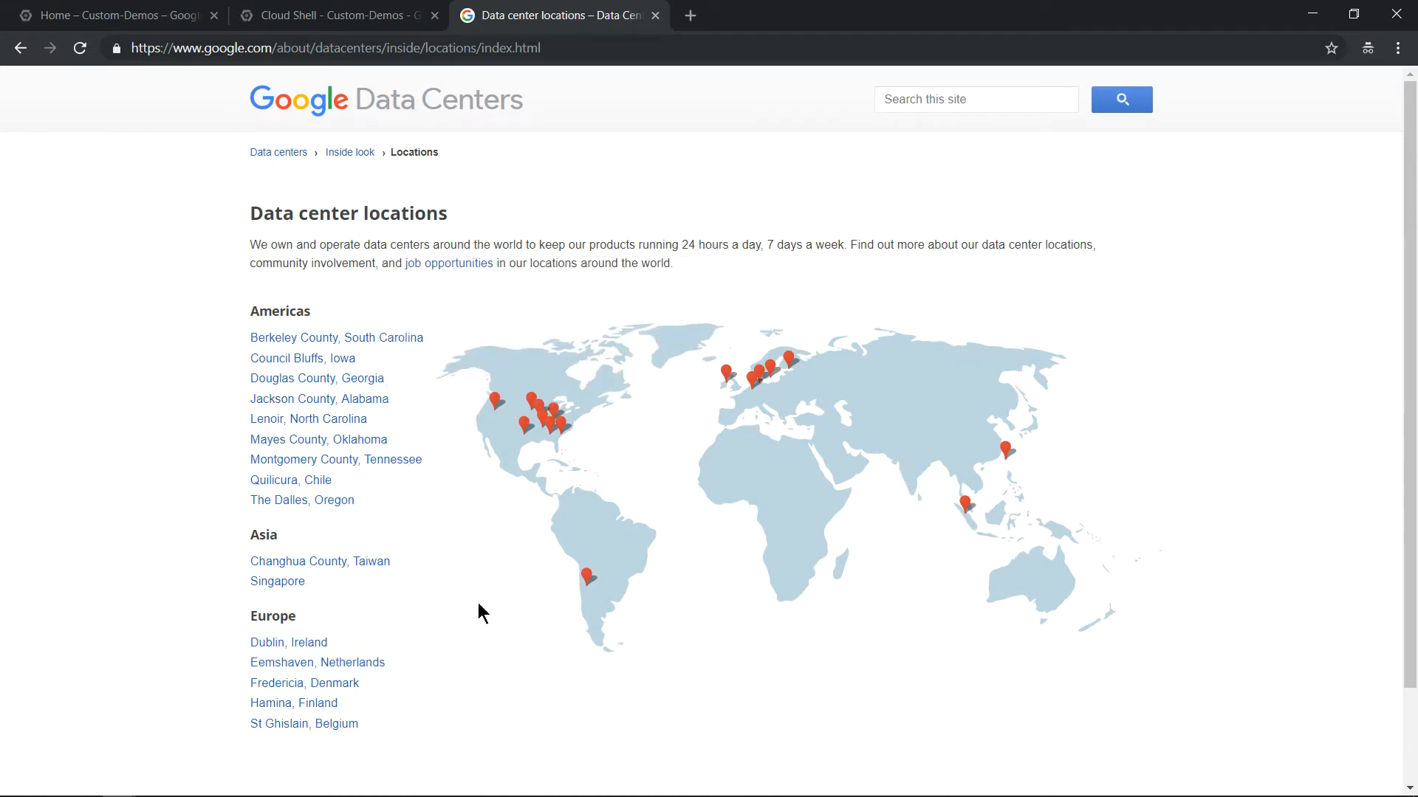
mouse_move(364, 599)
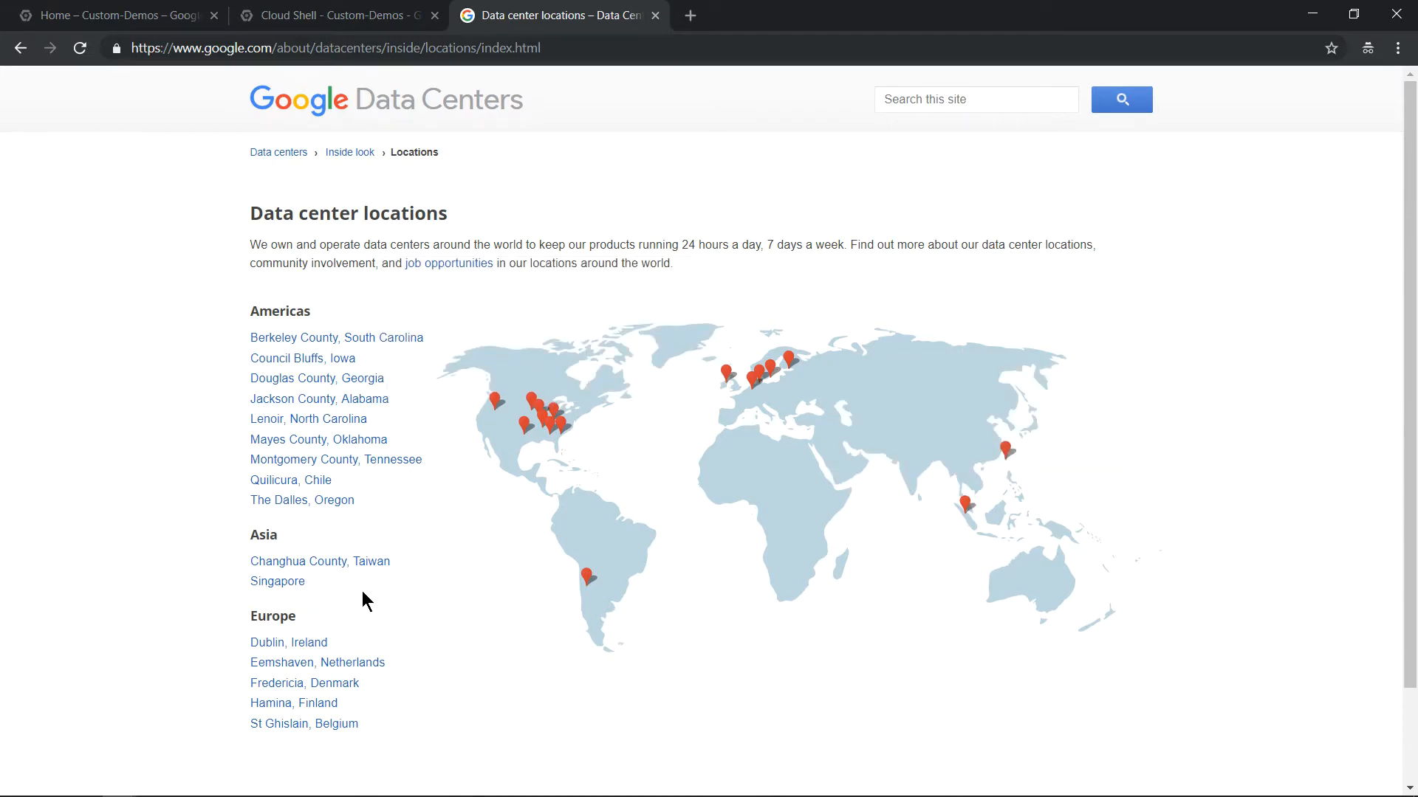
Return to the Cloud Shell terminal showing the asia-southeast1-a output
click(335, 15)
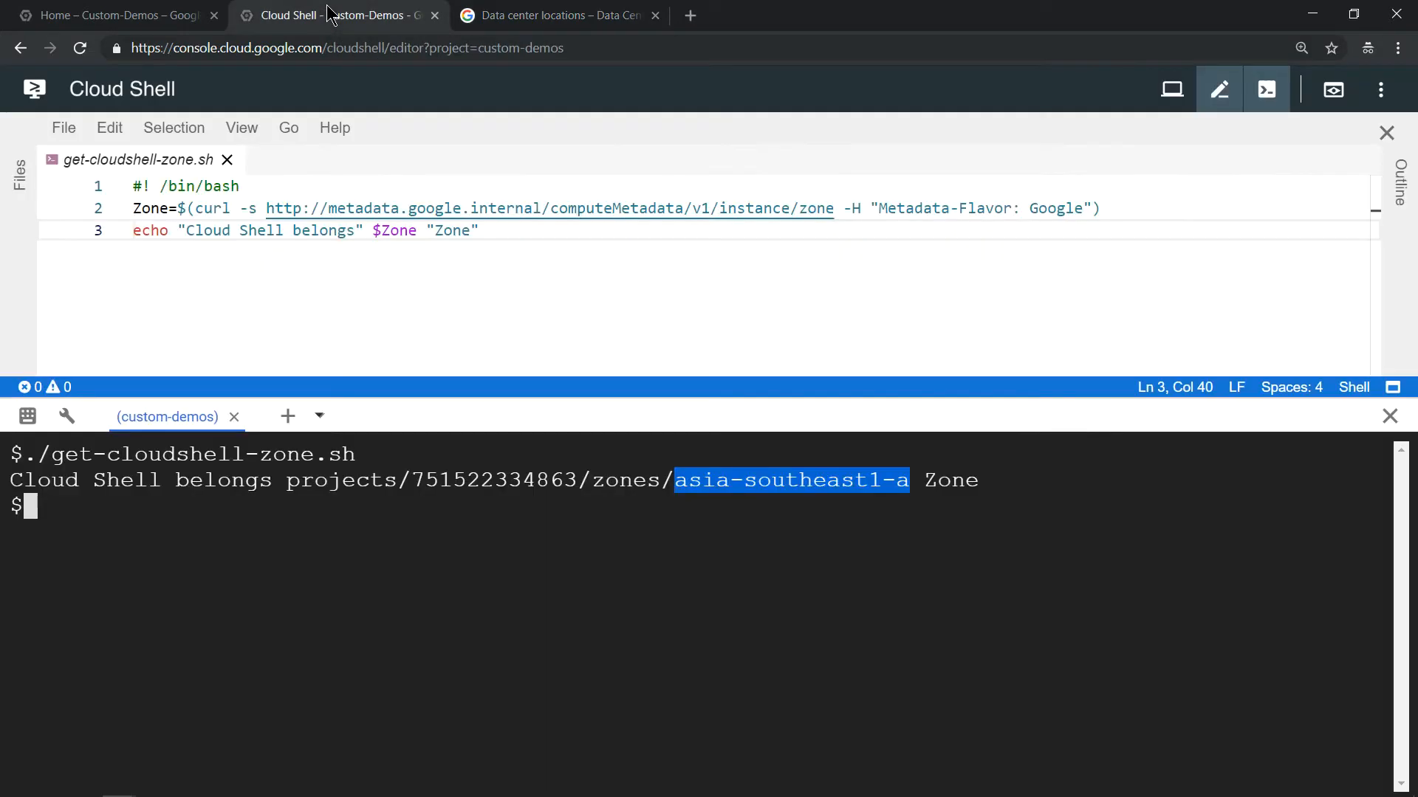
mouse_move(724, 509)
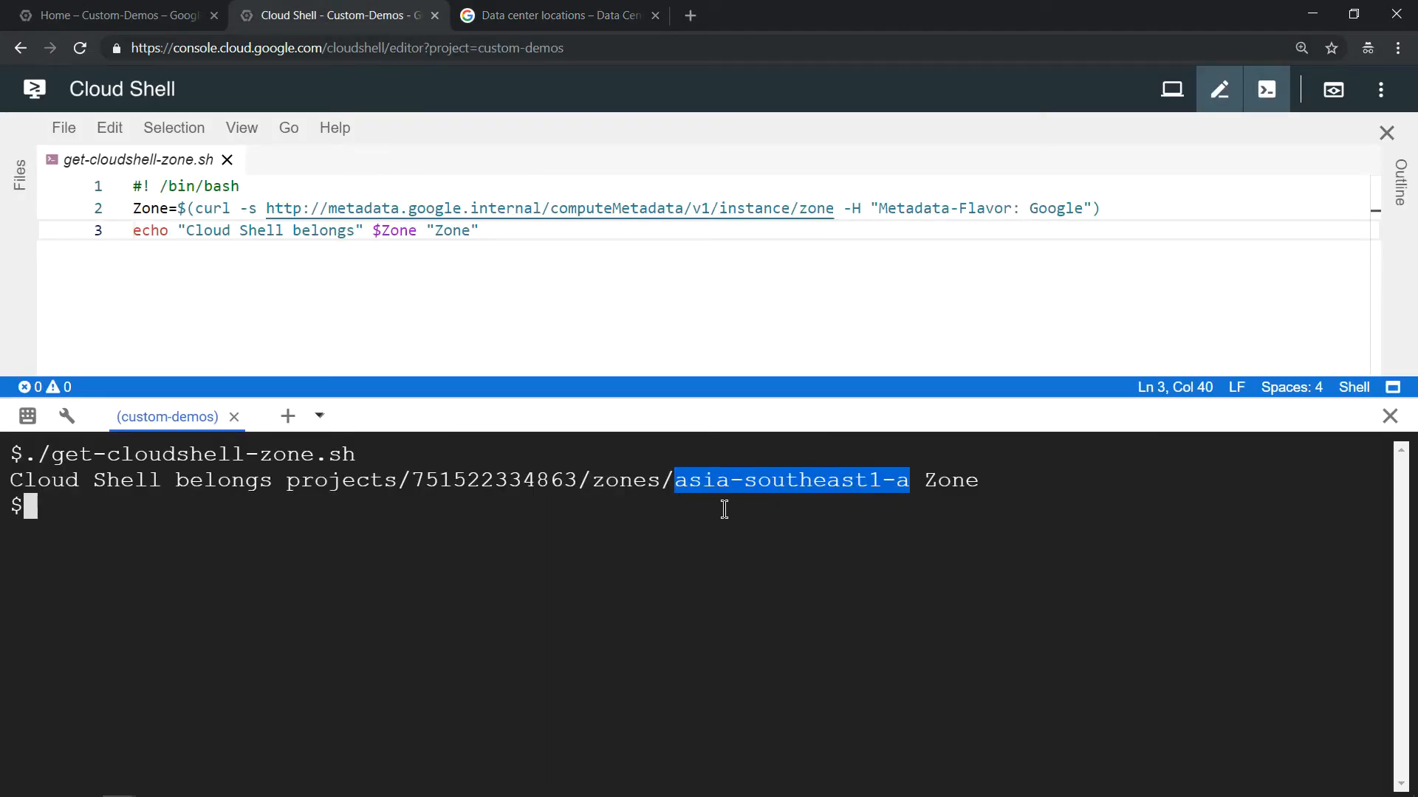